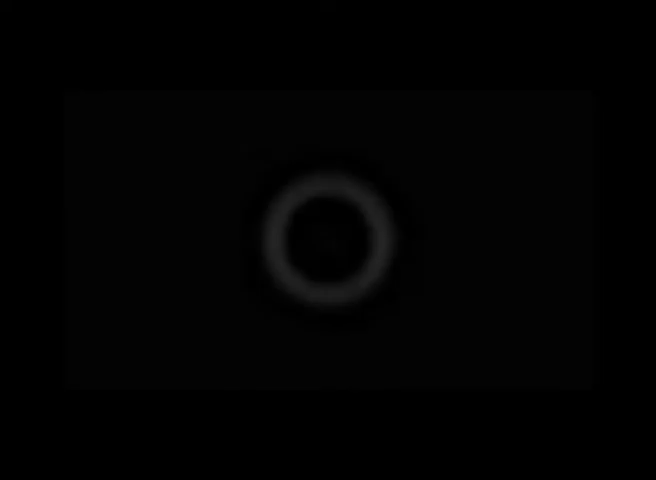
left_click(324, 242)
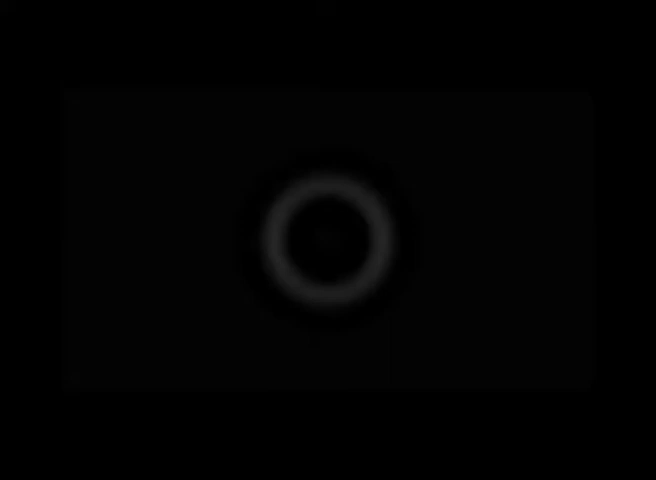
left_click(322, 243)
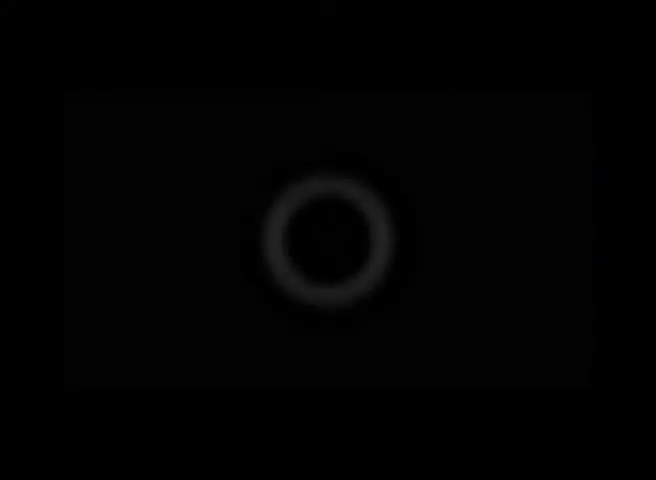
left_click(324, 240)
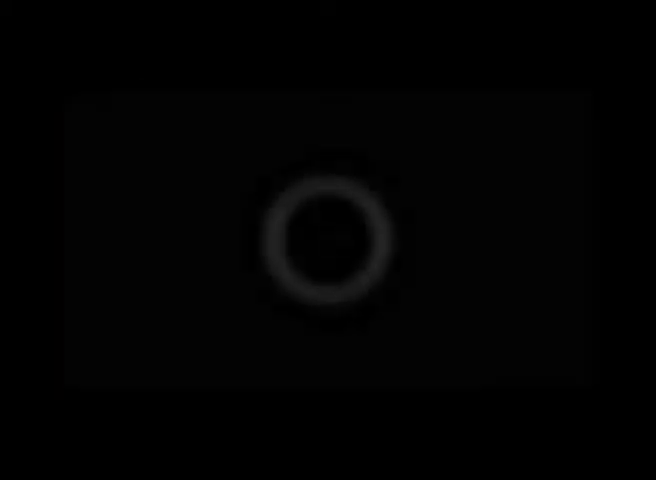
left_click(326, 240)
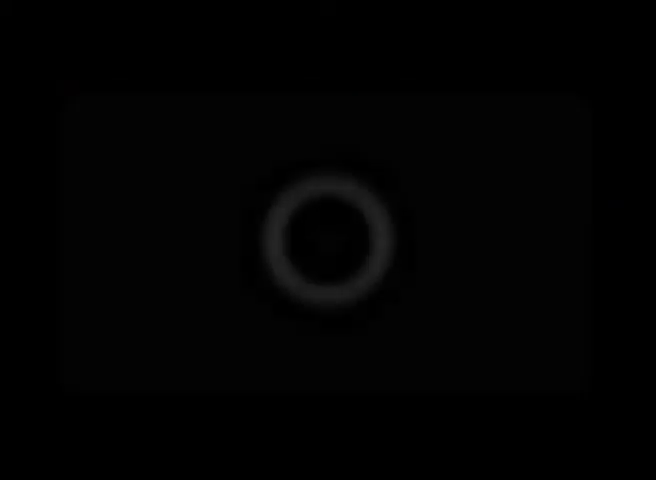
left_click(325, 240)
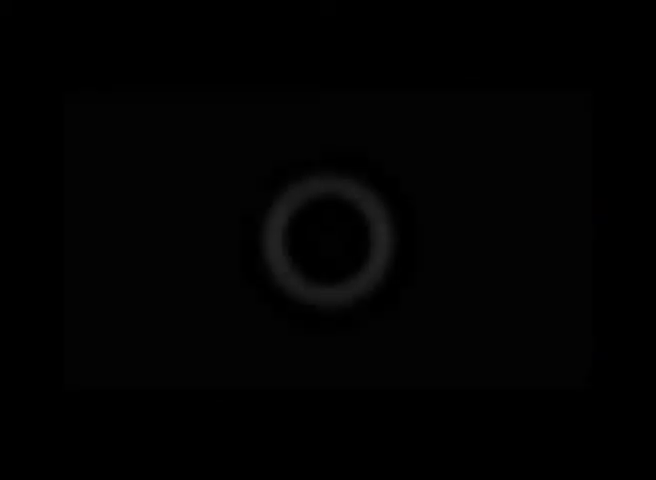
left_click(323, 243)
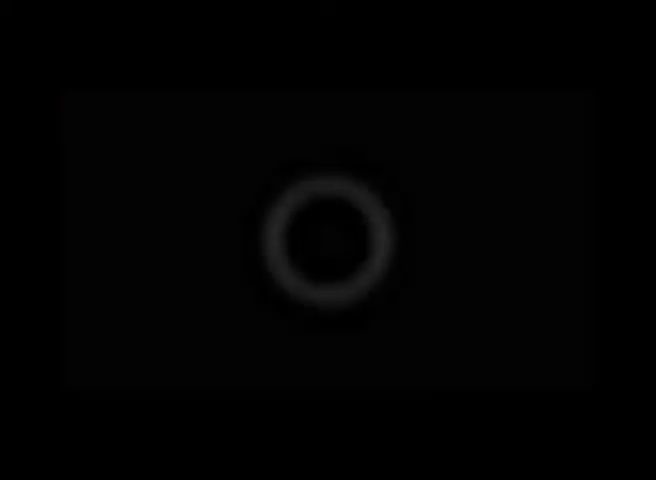
left_click(322, 240)
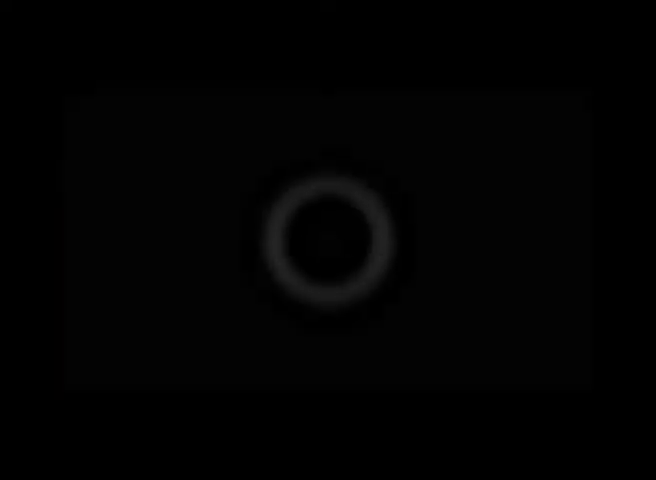
left_click(323, 235)
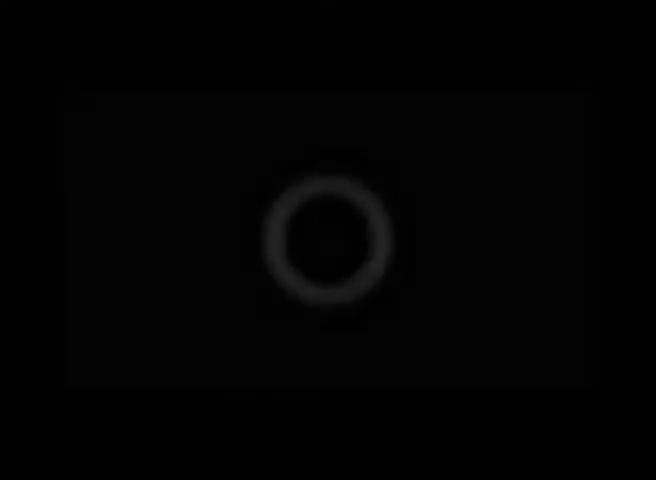
left_click(325, 248)
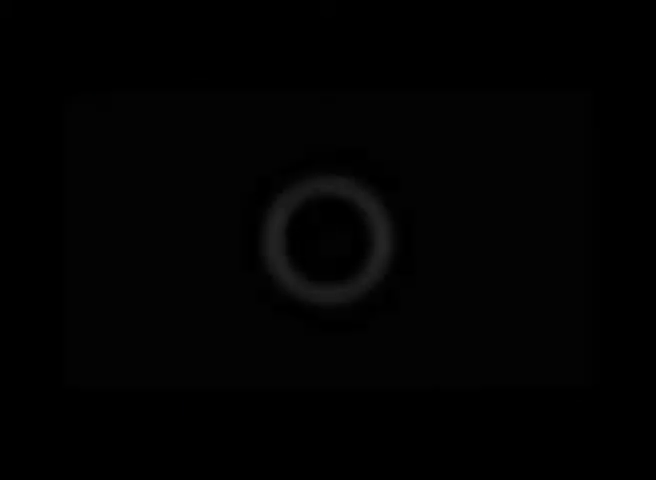
left_click(328, 240)
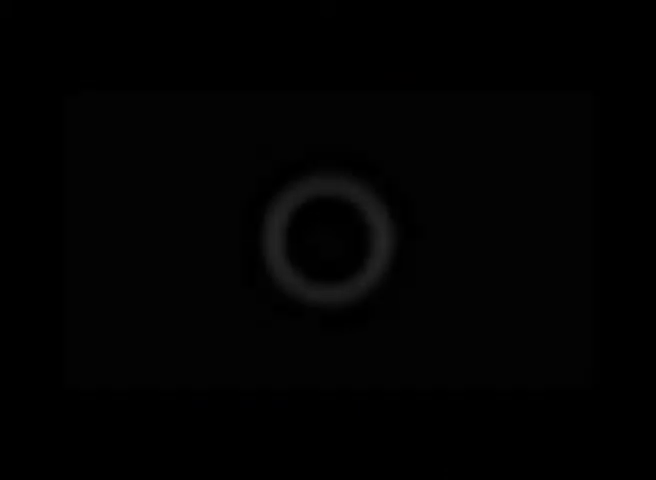
left_click(323, 242)
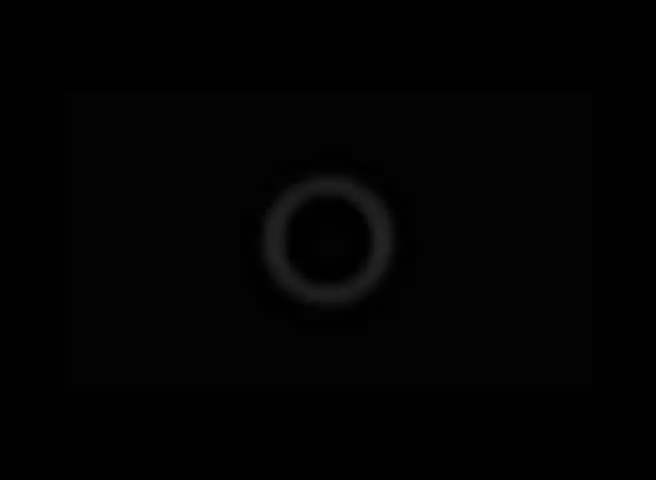
left_click(326, 240)
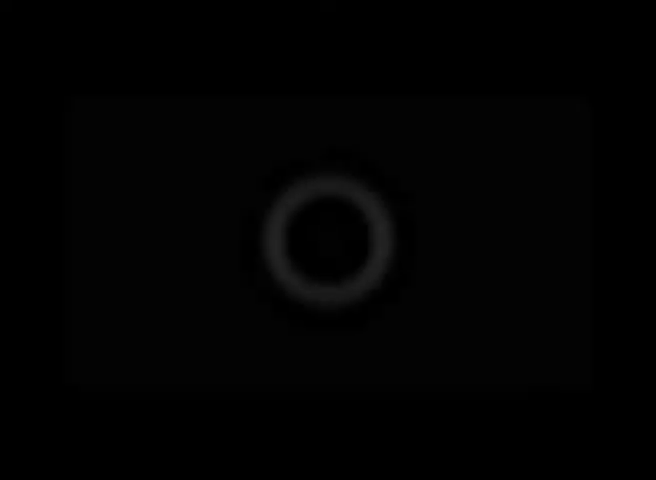
left_click(325, 238)
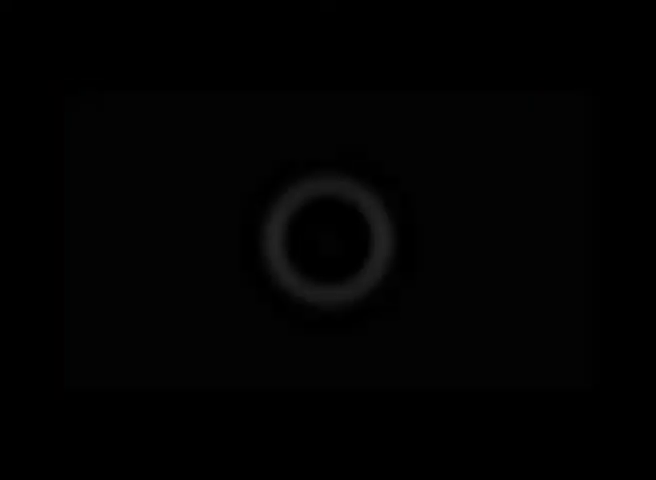
left_click(325, 245)
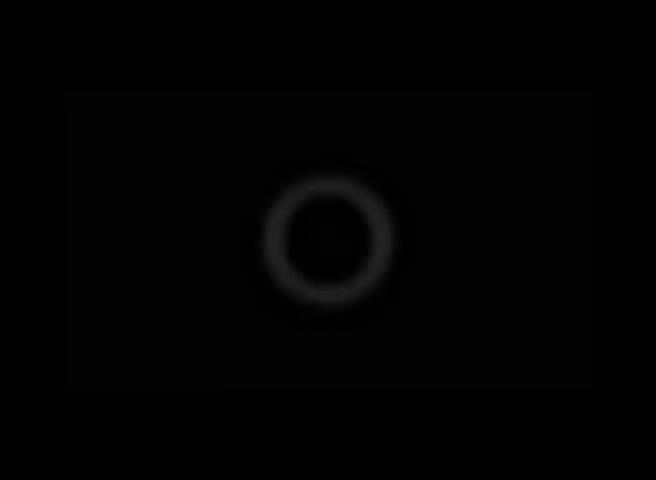
left_click(324, 240)
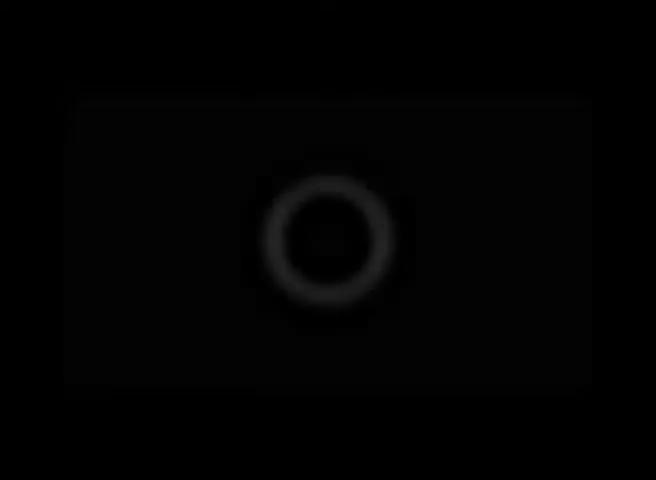
left_click(323, 240)
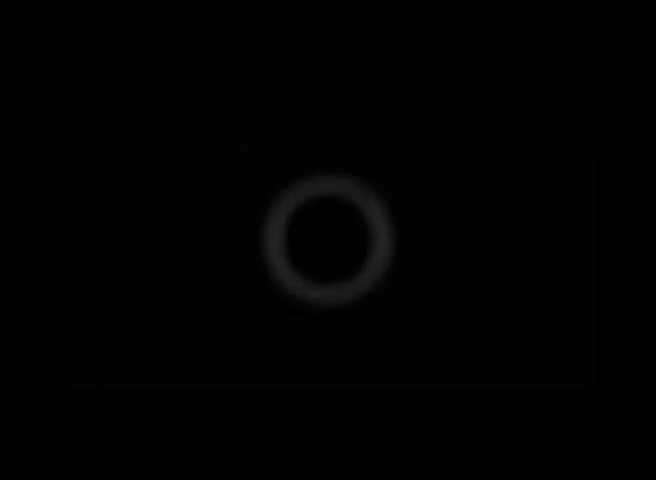
left_click(322, 248)
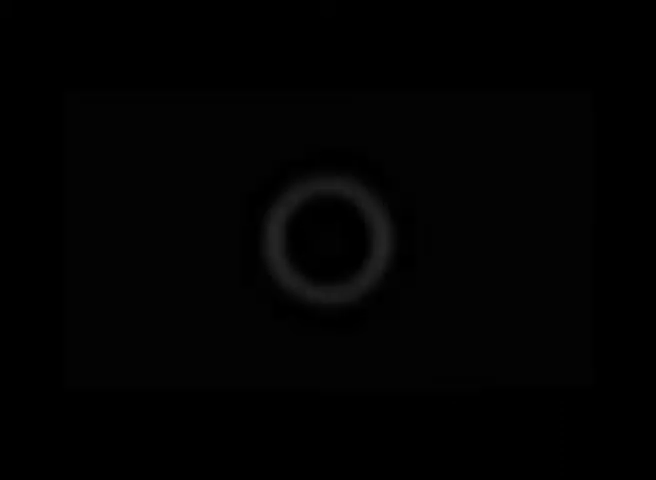
left_click(323, 233)
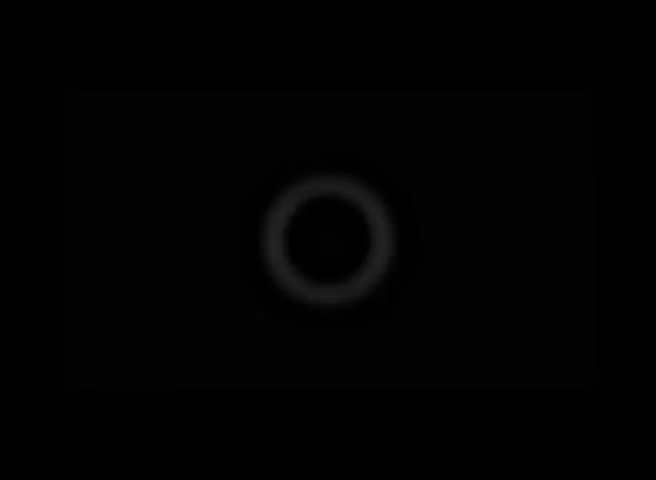
left_click(325, 240)
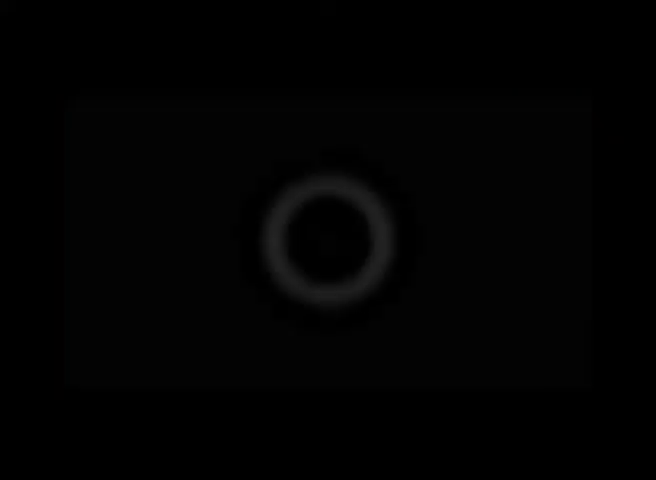
left_click(324, 238)
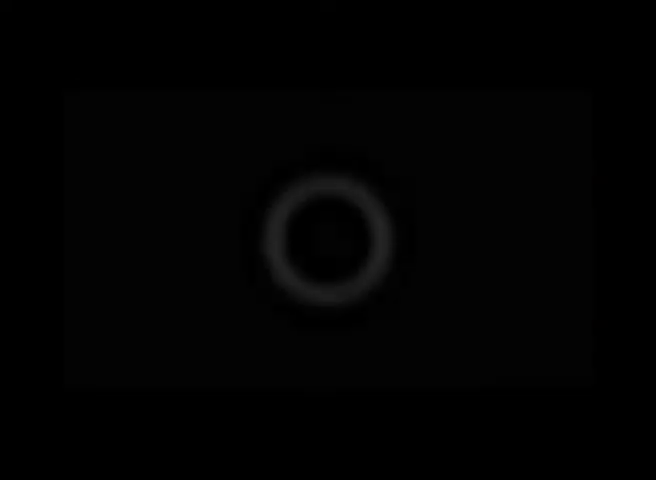
left_click(322, 244)
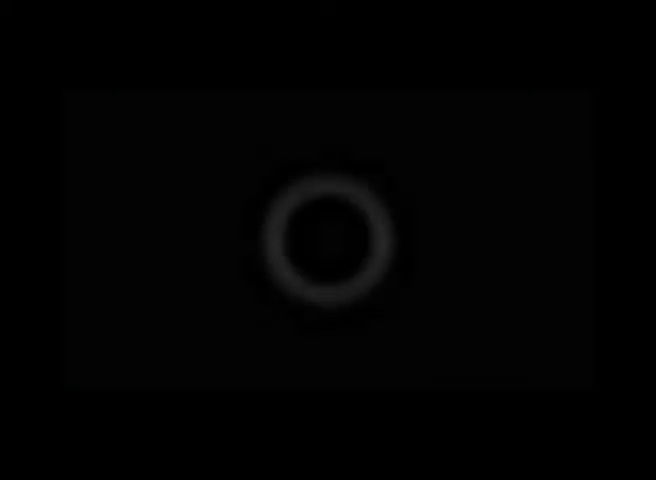
left_click(323, 252)
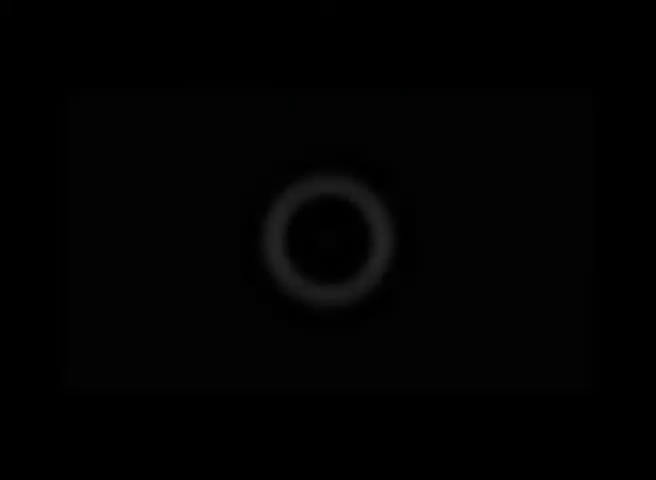
left_click(323, 240)
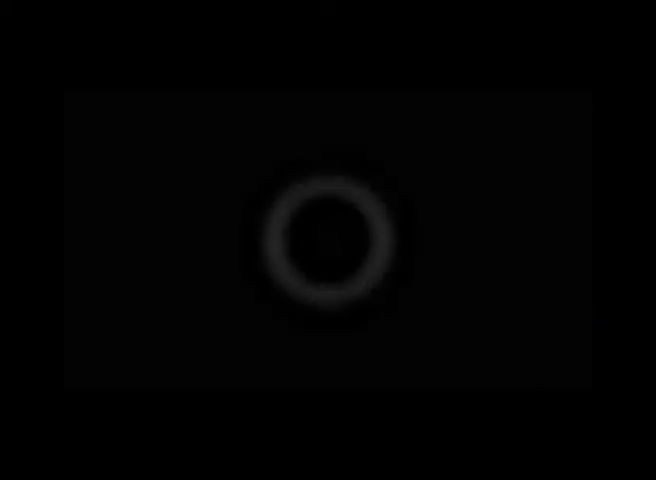
left_click(320, 237)
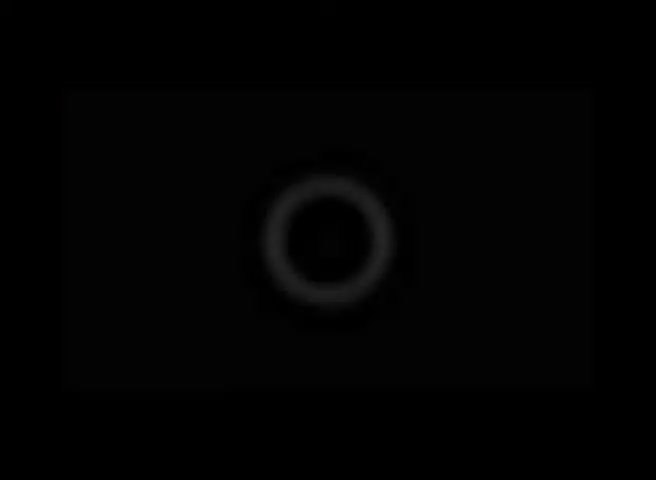
left_click(323, 242)
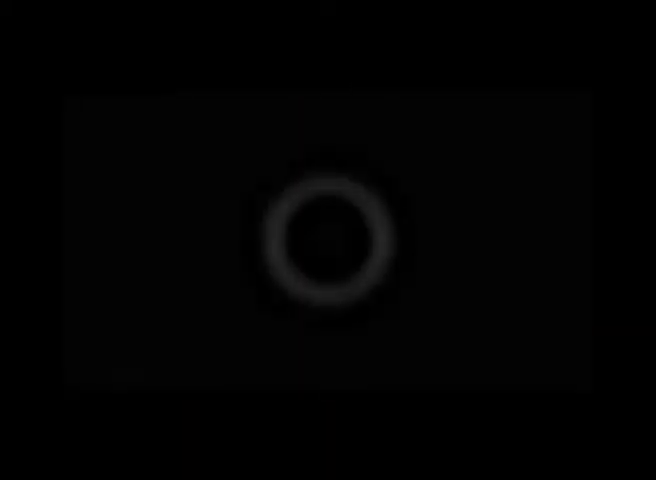
left_click(326, 240)
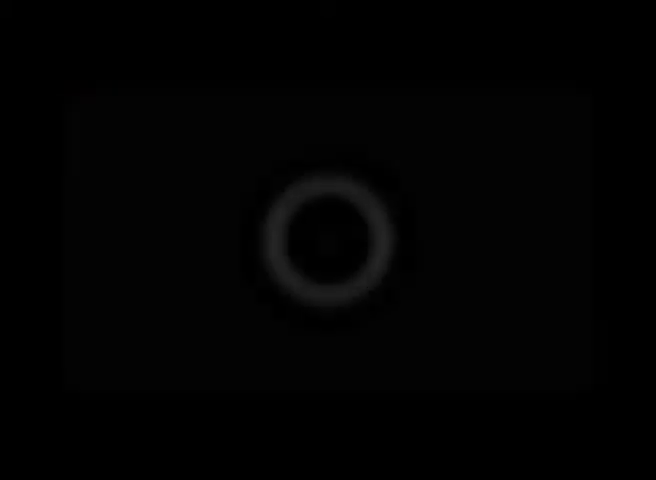
left_click(324, 245)
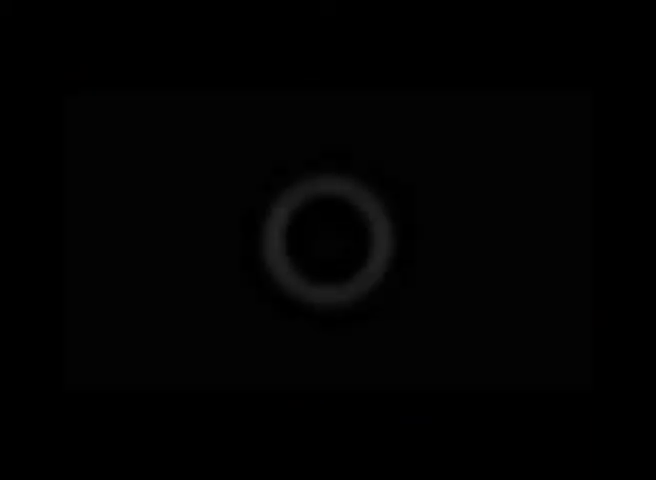
left_click(322, 248)
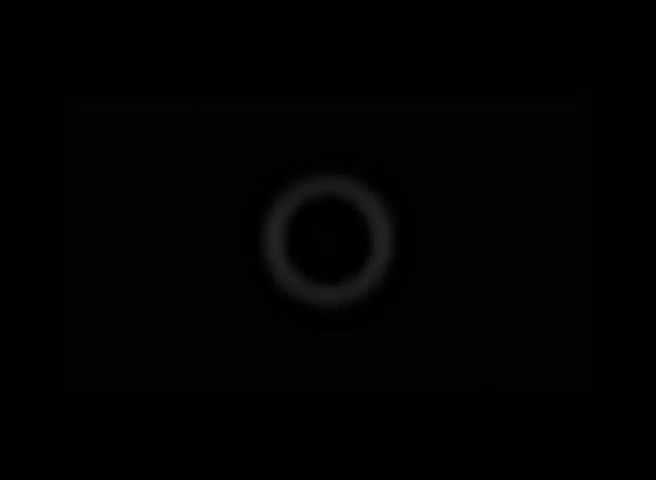
left_click(324, 238)
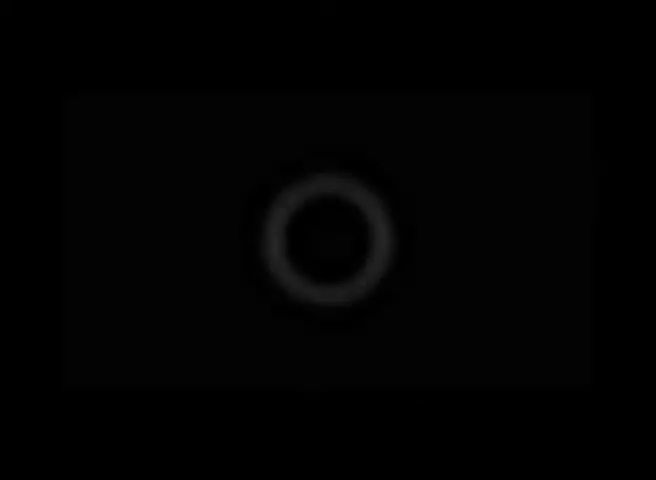
left_click(326, 240)
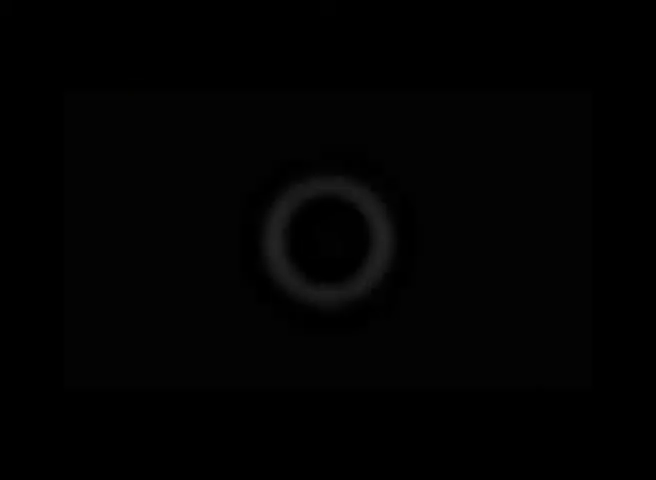
left_click(325, 235)
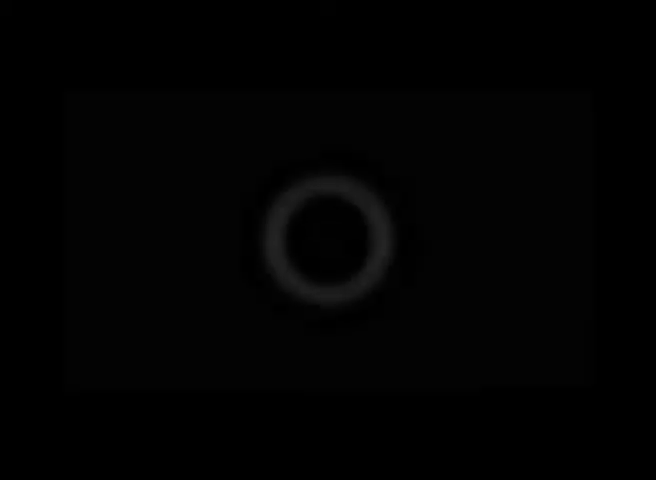
left_click(320, 240)
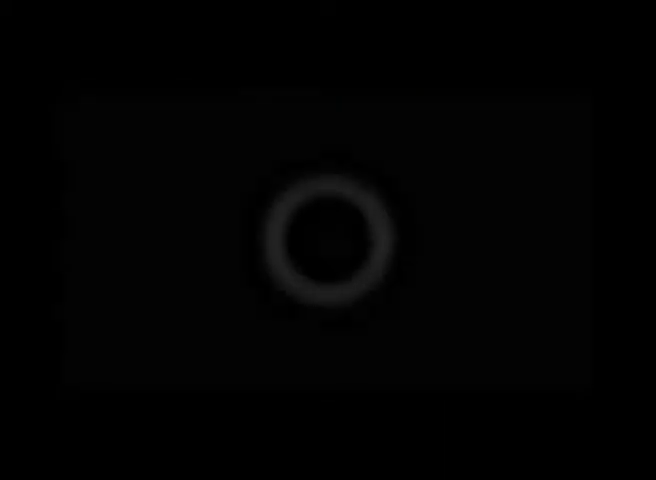
left_click(325, 245)
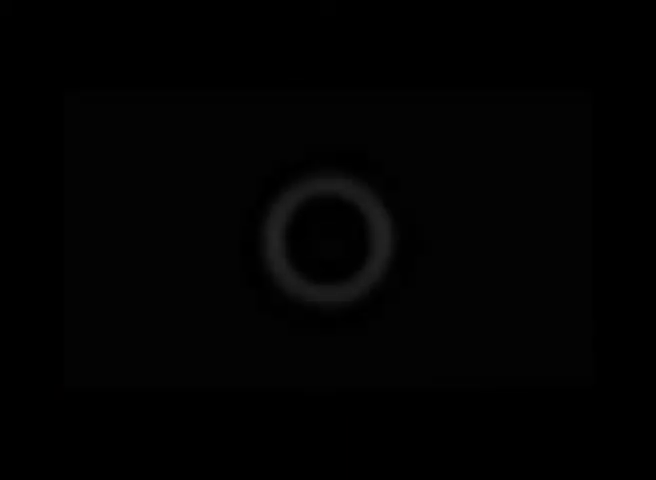
left_click(322, 245)
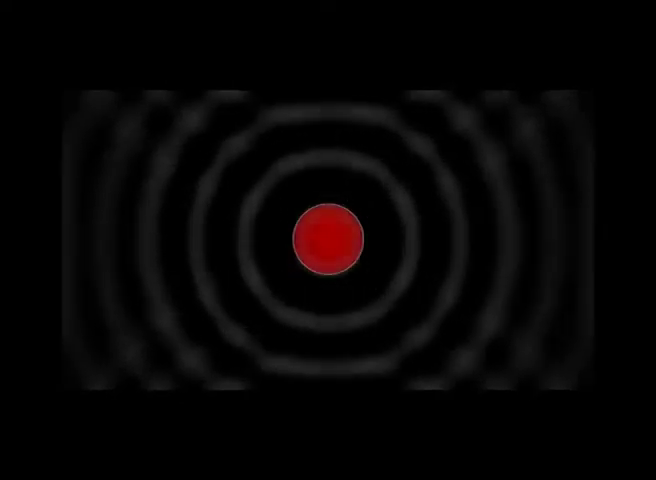